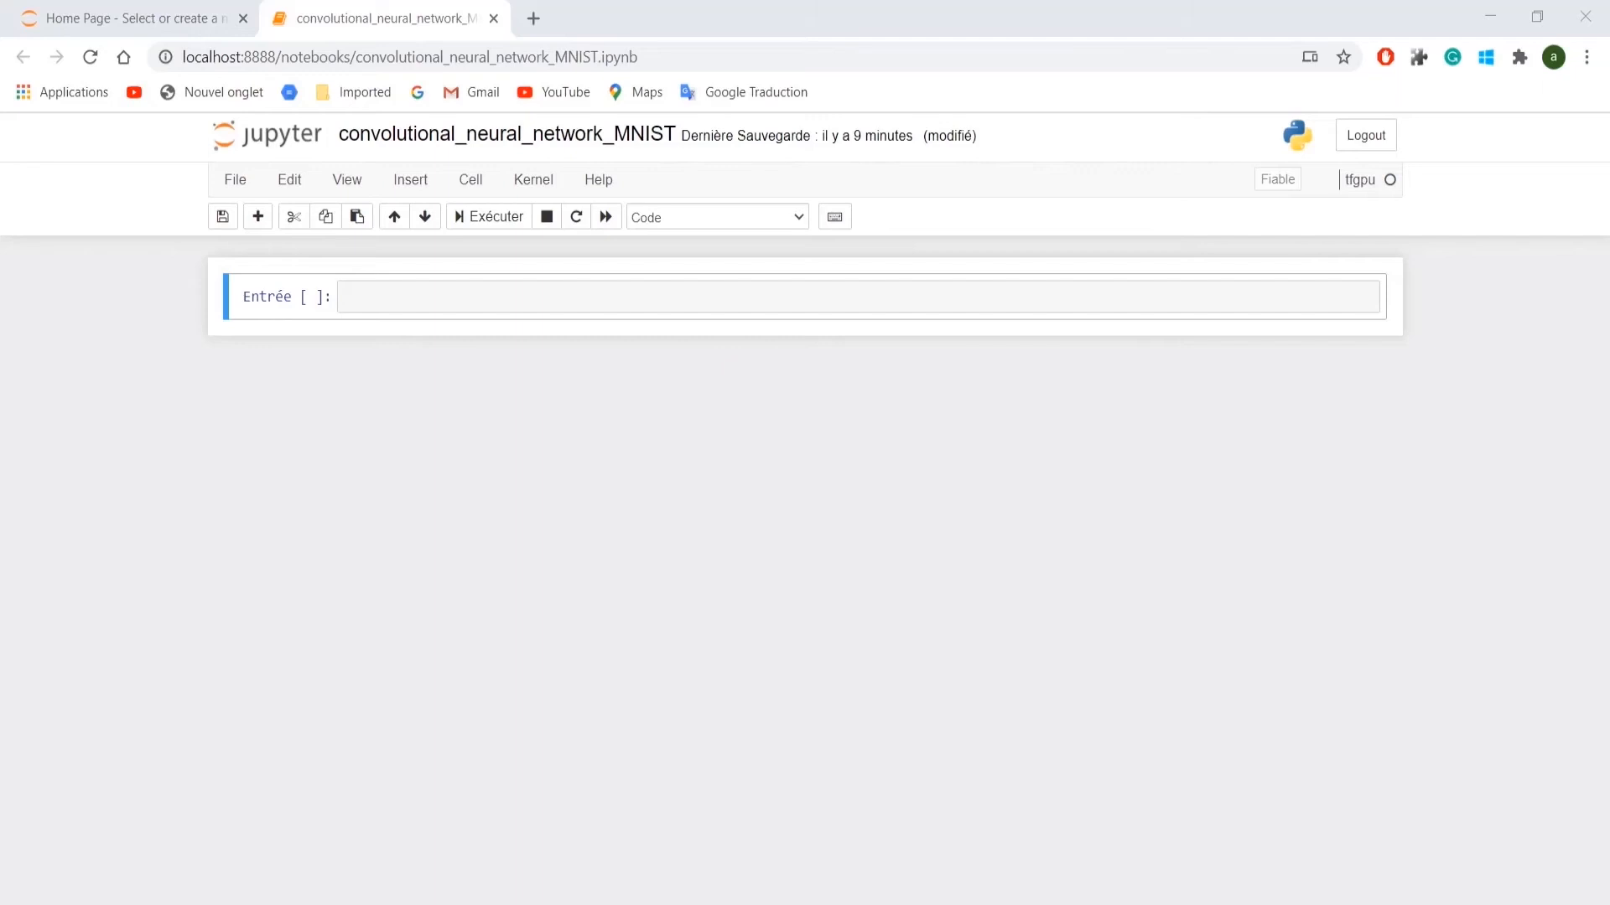
scroll(down, 3)
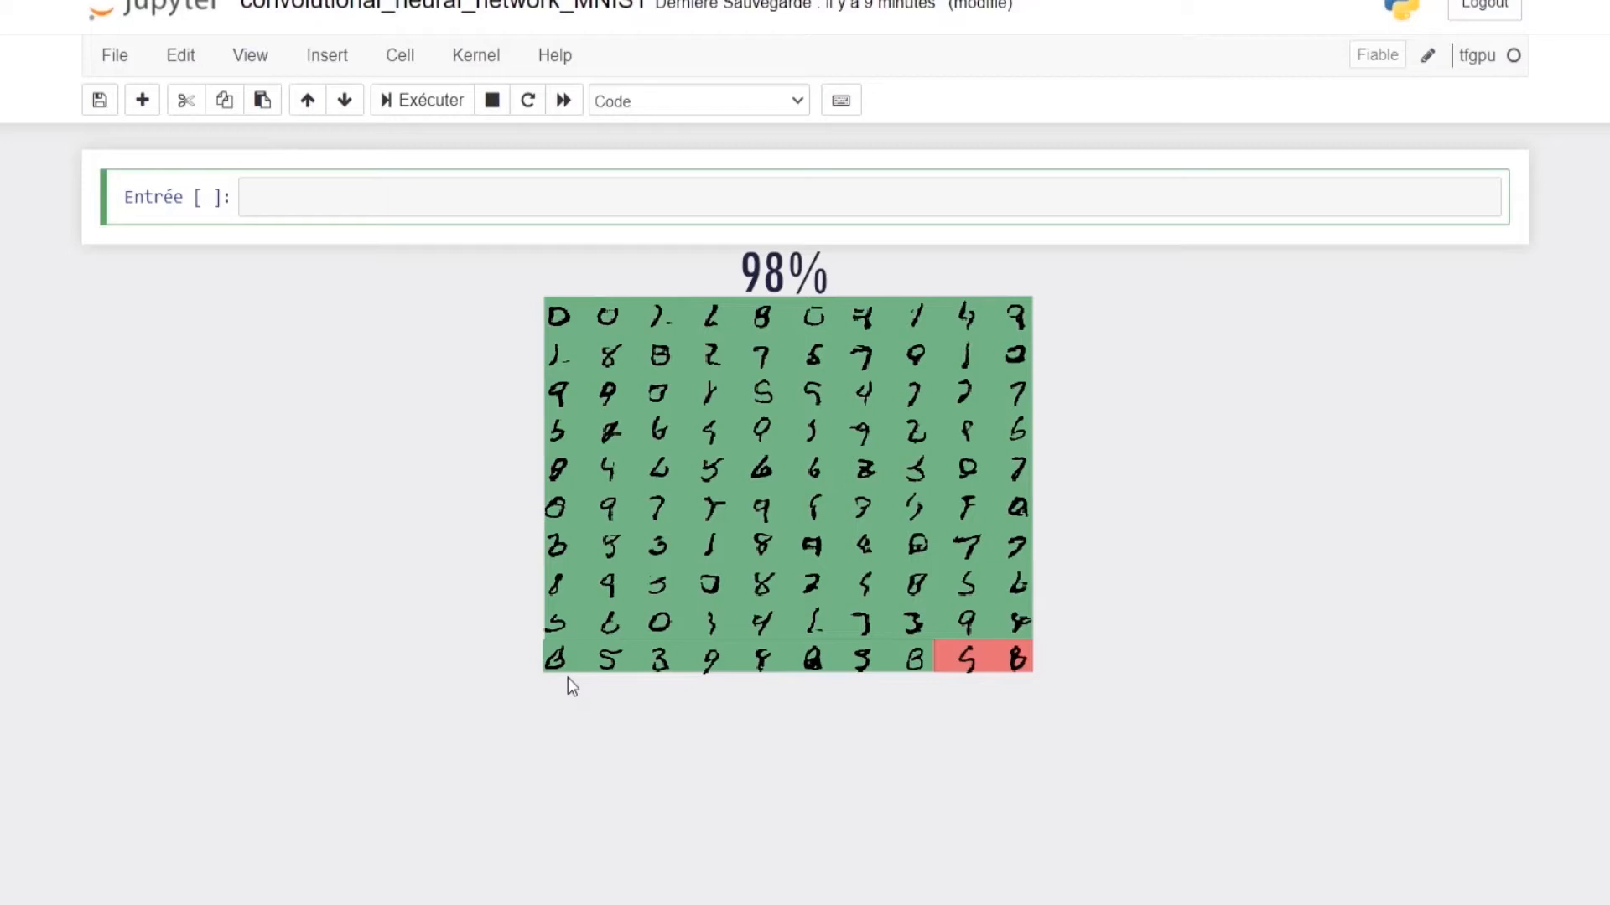
click(821, 197)
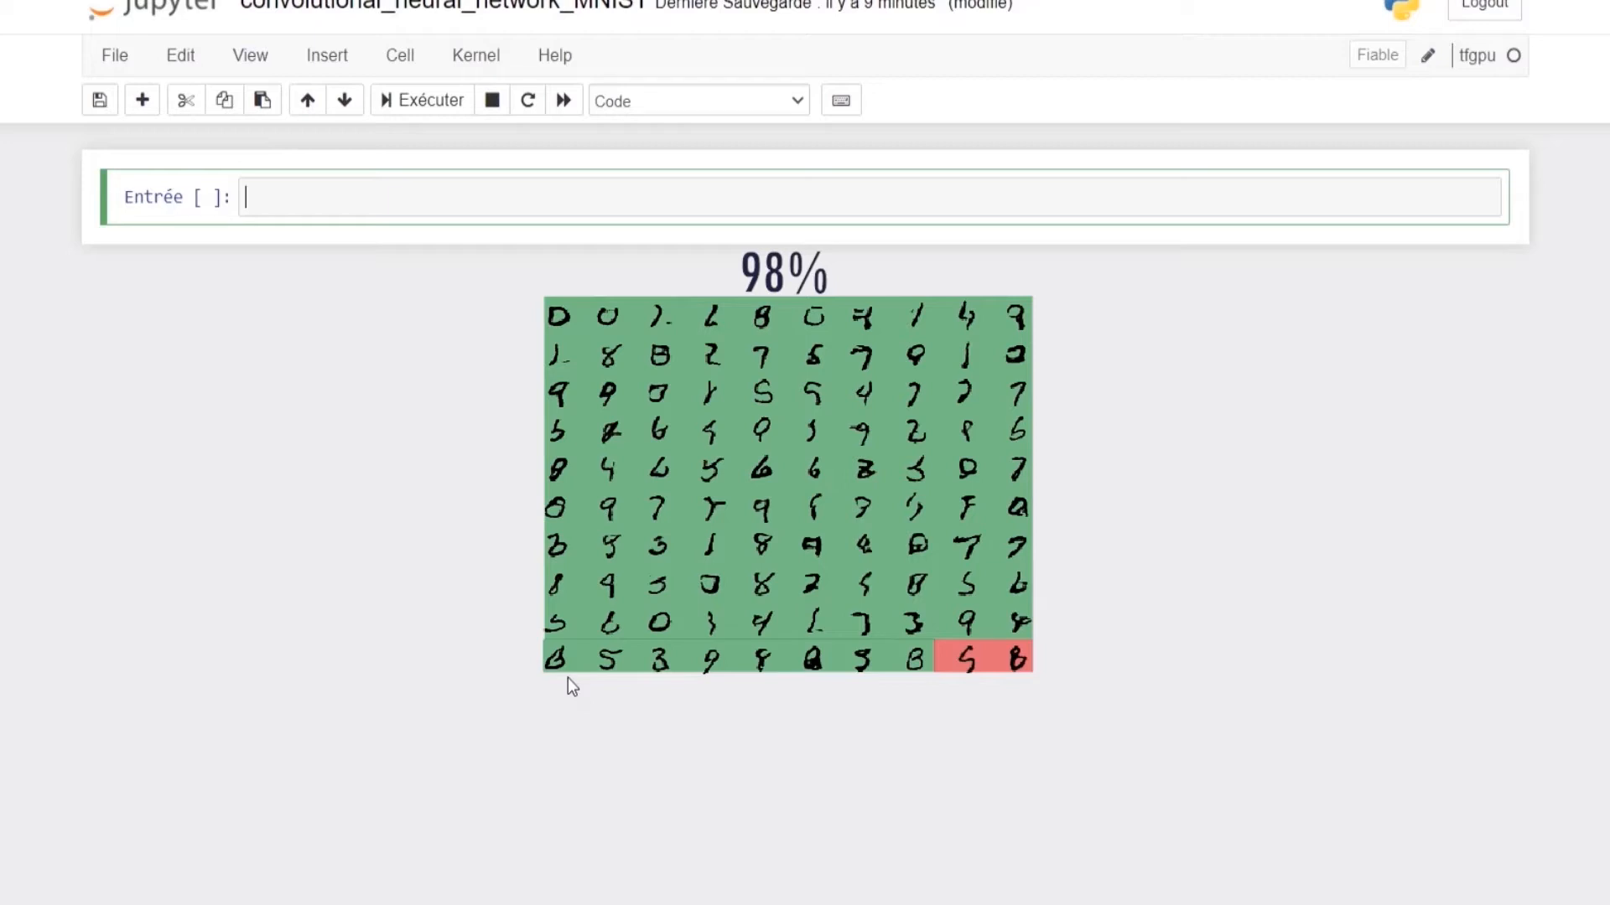